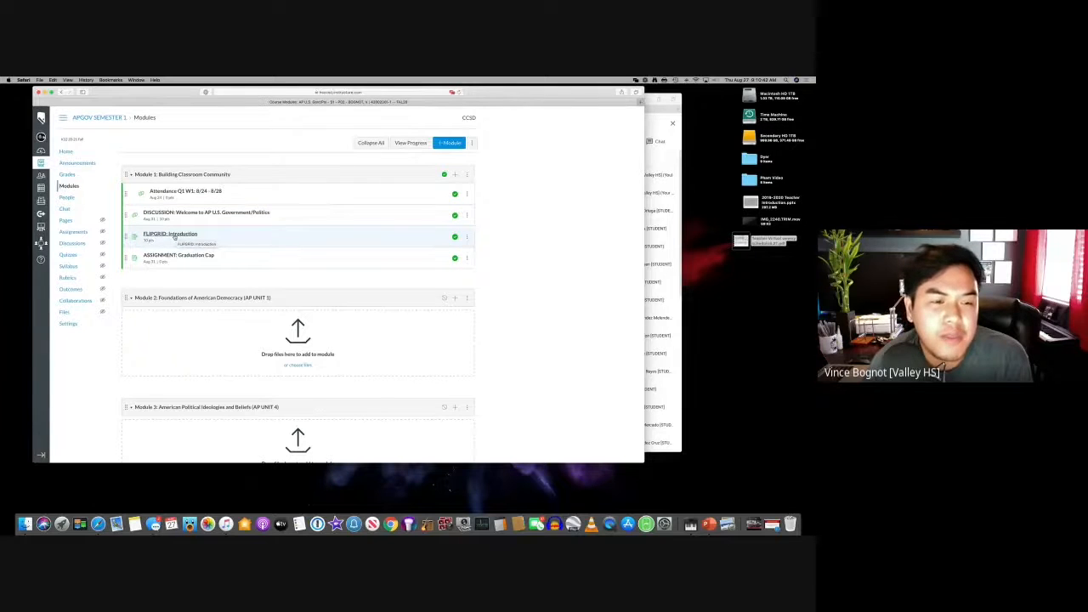
# Bring the Canvas course tab forward after scrolling the current page
pyautogui.click(178, 255)
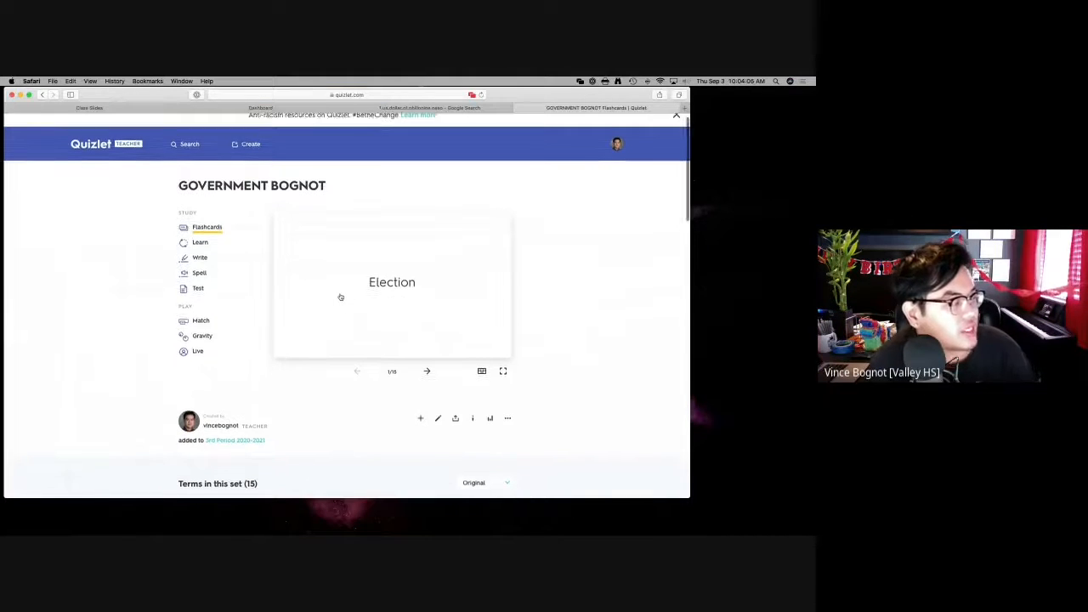
pyautogui.scroll(-3)
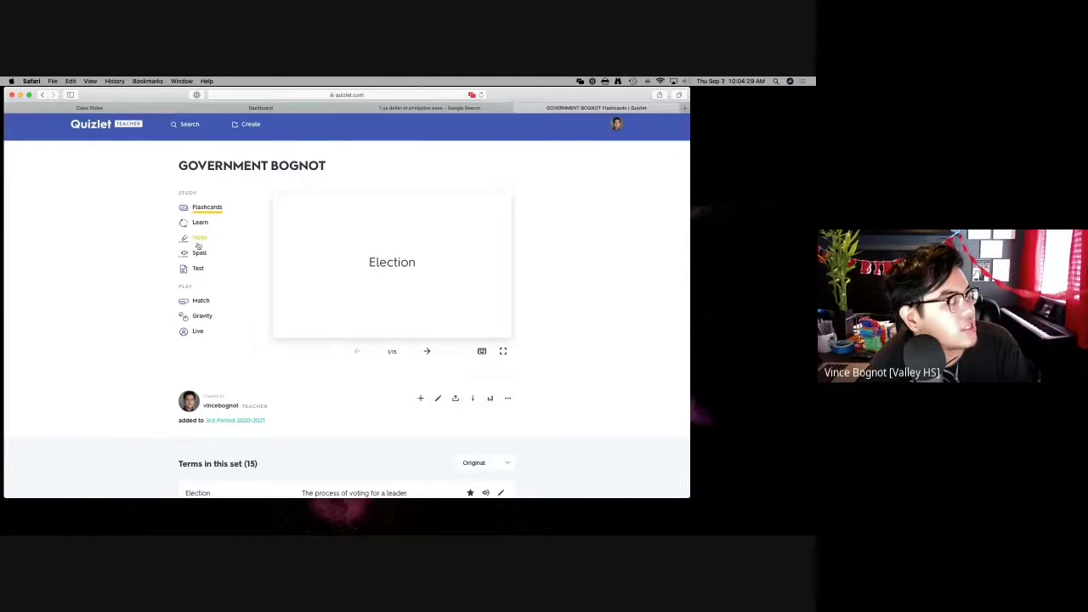
pyautogui.click(234, 108)
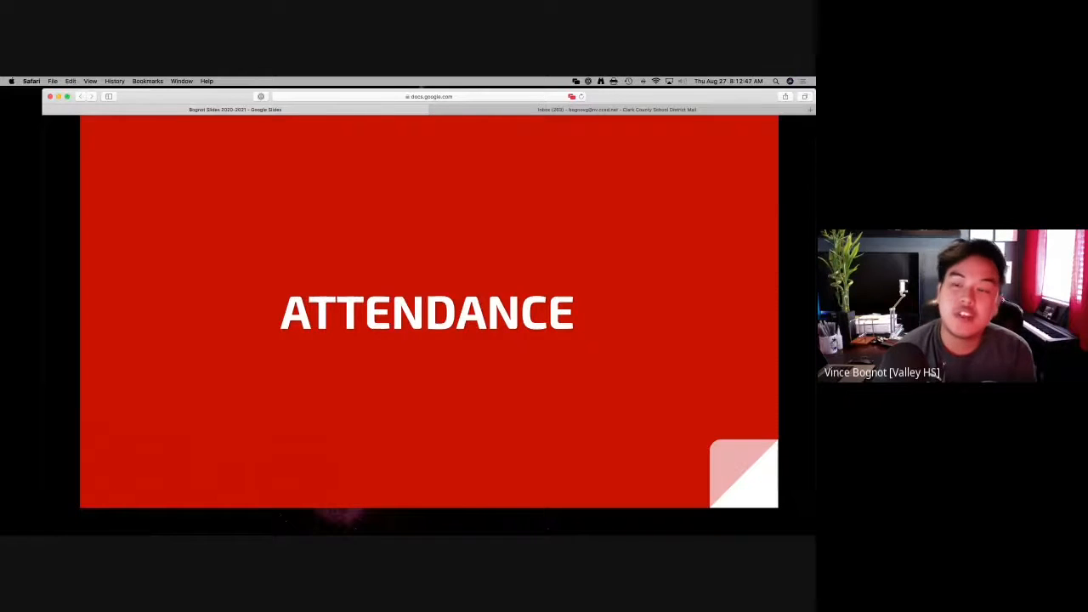
pyautogui.click(683, 109)
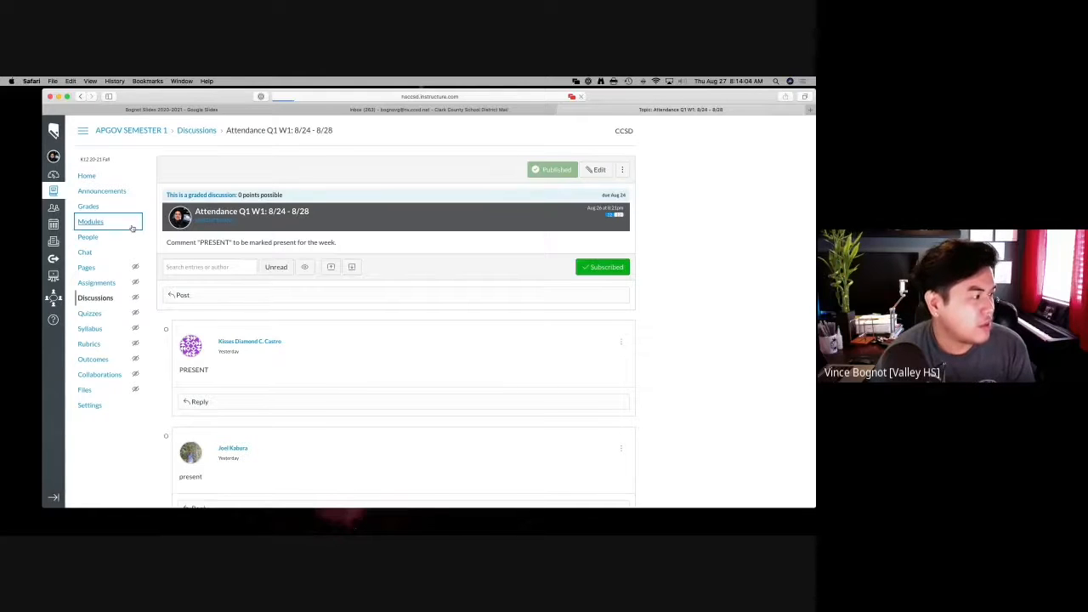
# From Modules, open the Attendance Q1 W1: 8/24 - 8/28 discussion where students comment PRESENT
pyautogui.click(90, 221)
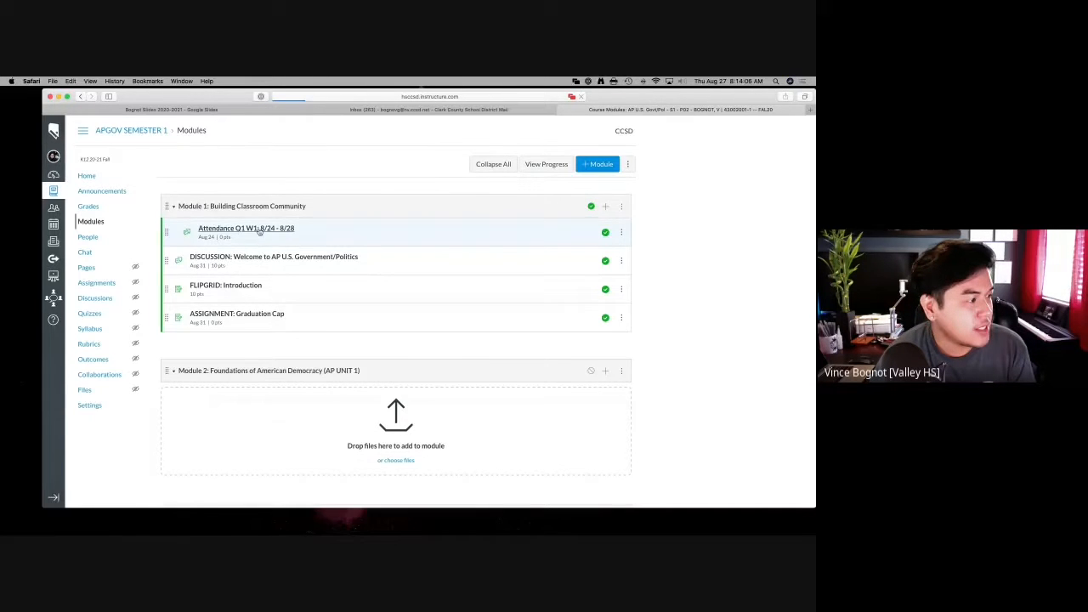
pyautogui.click(245, 228)
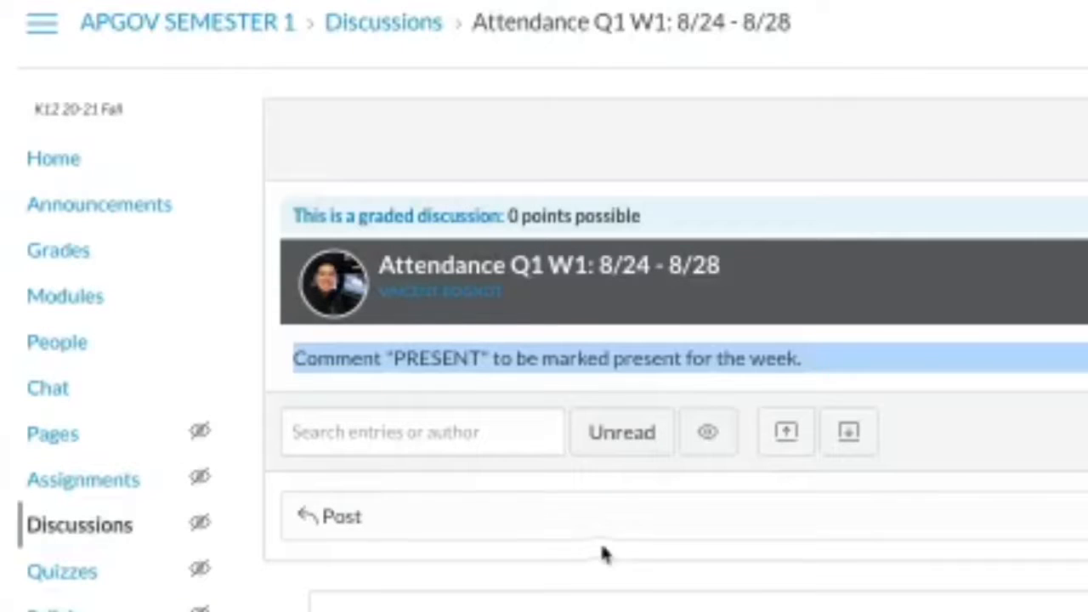
pyautogui.click(421, 431)
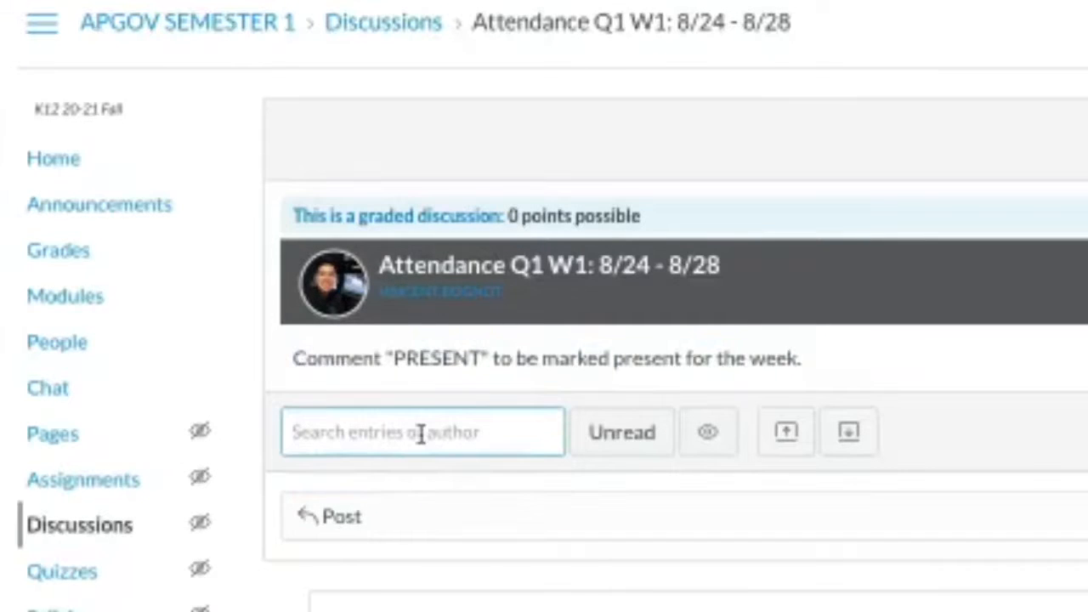
pyautogui.moveTo(527, 484)
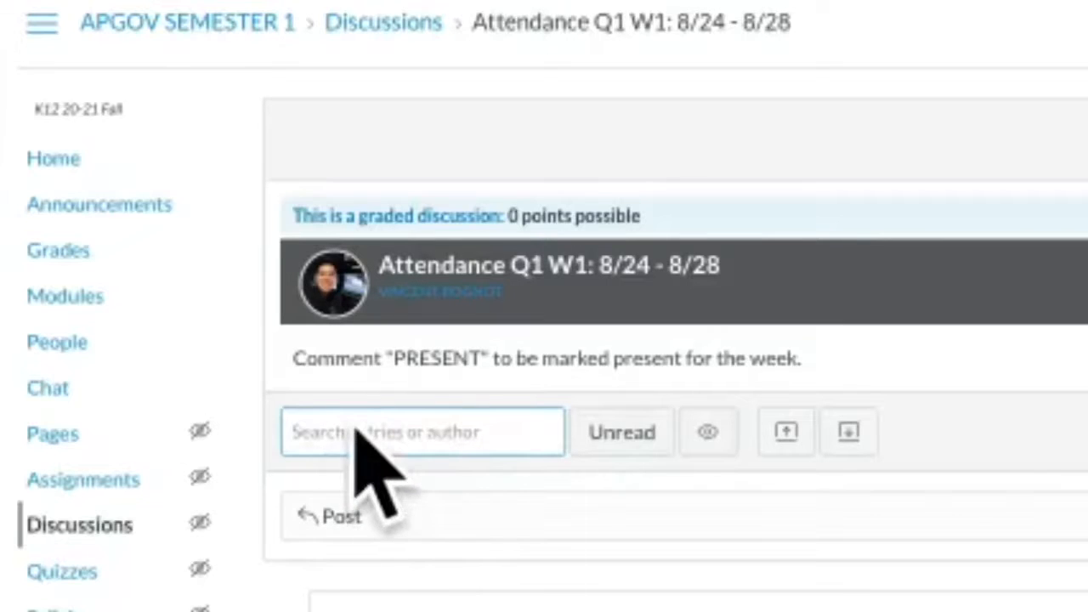
pyautogui.moveTo(456, 517)
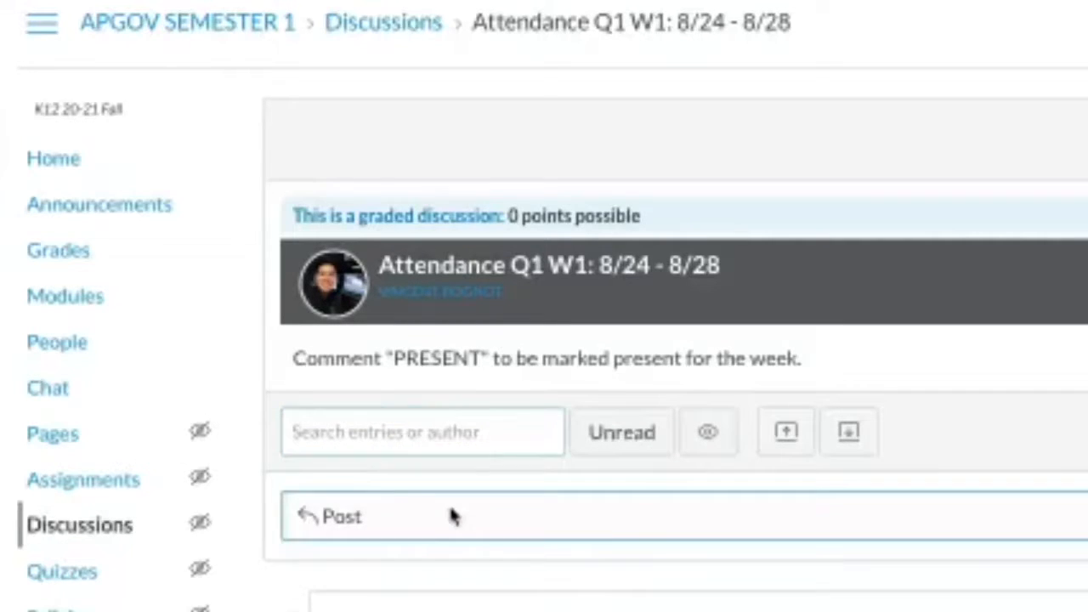
pyautogui.click(340, 516)
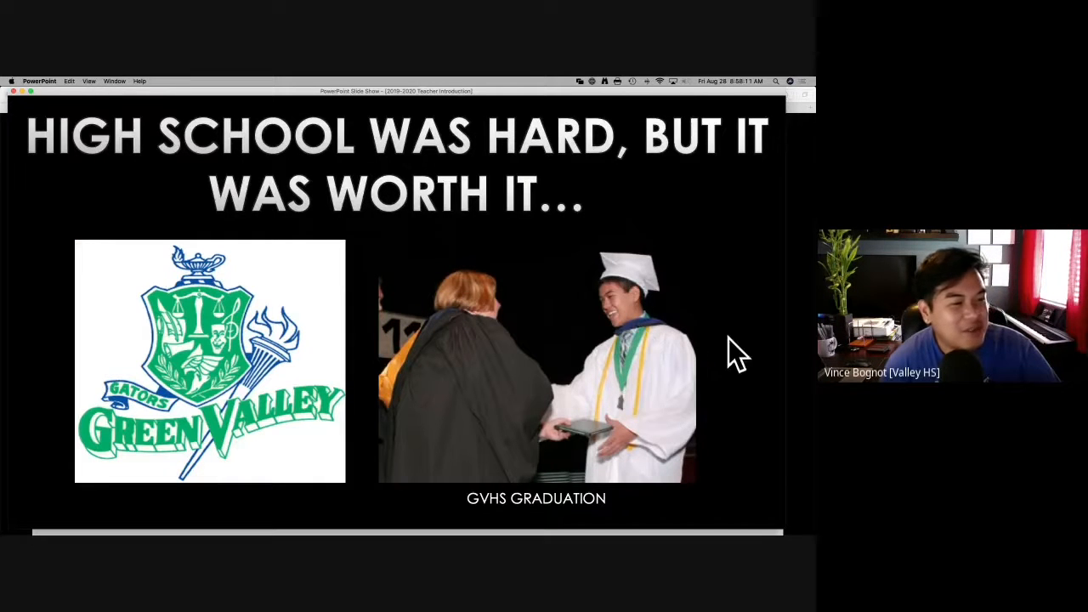
pyautogui.moveTo(569, 365)
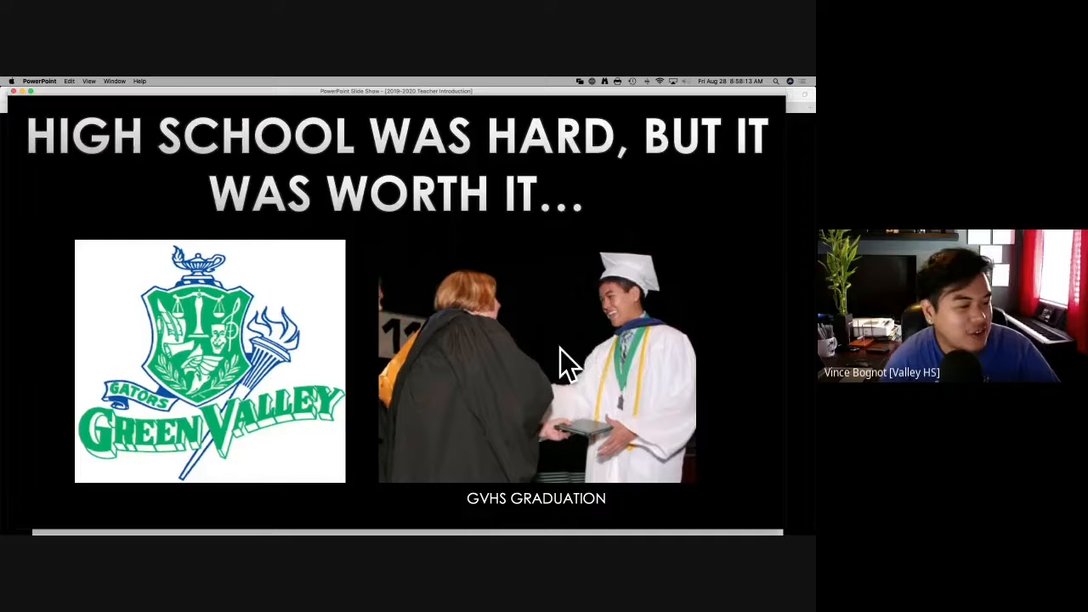
pyautogui.moveTo(697, 404)
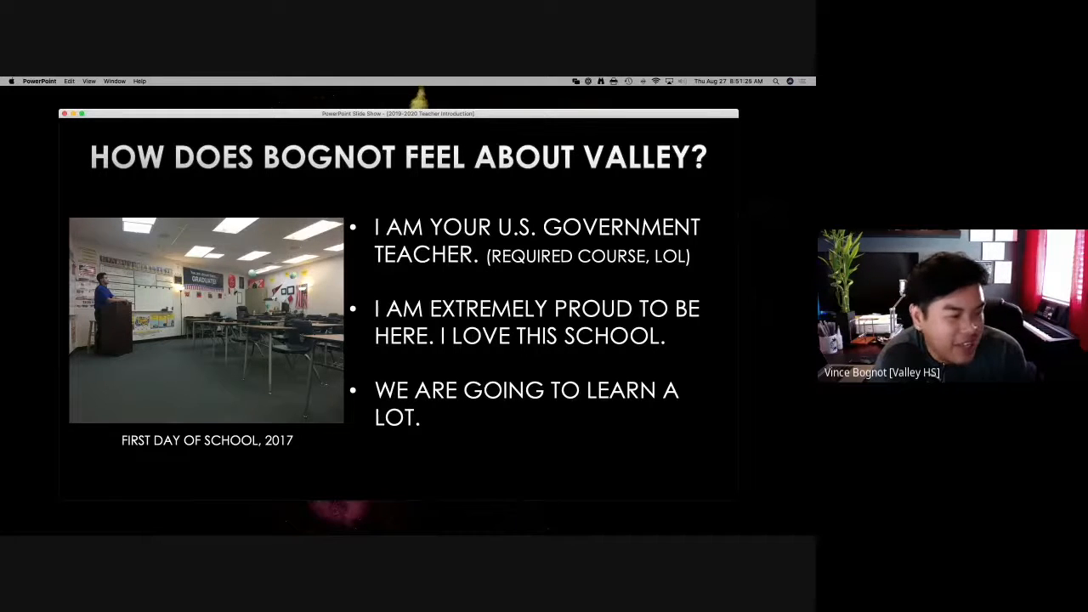
# Advance to the 'How Does Bognot Feel About Valley?' introduction slide
pyautogui.press('right')
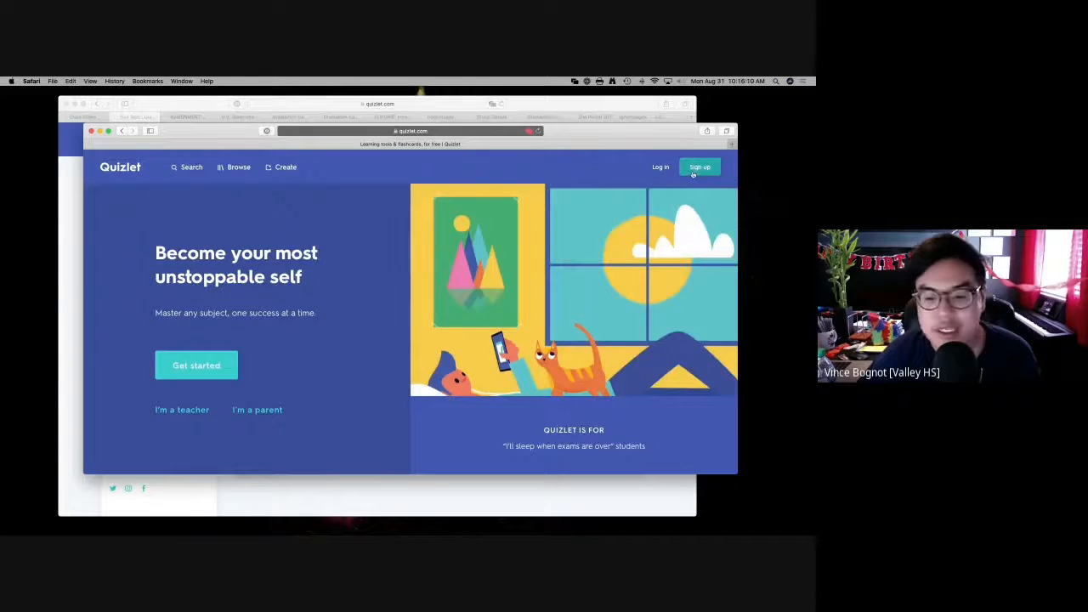
# Sign in on quizlet.com and open one of the period classes from the teacher dashboard
pyautogui.click(701, 166)
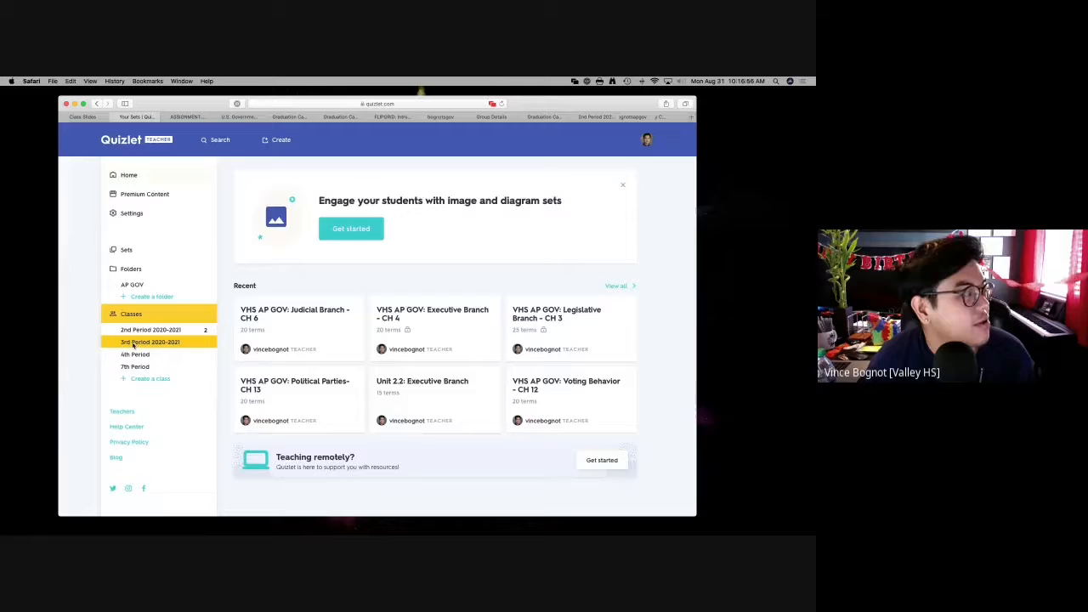
pyautogui.click(150, 342)
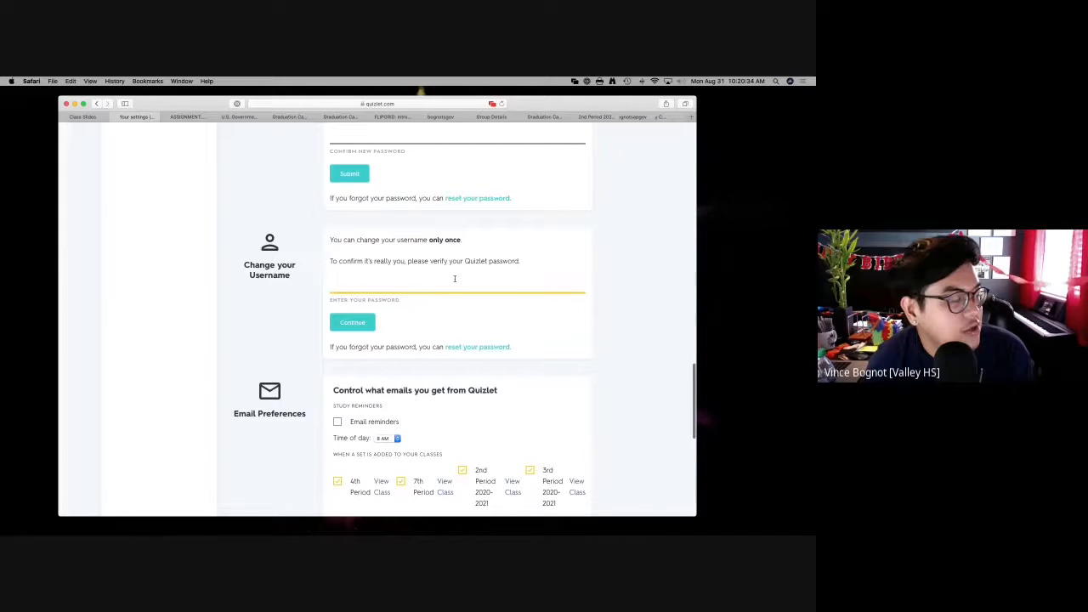
pyautogui.moveTo(809, 280)
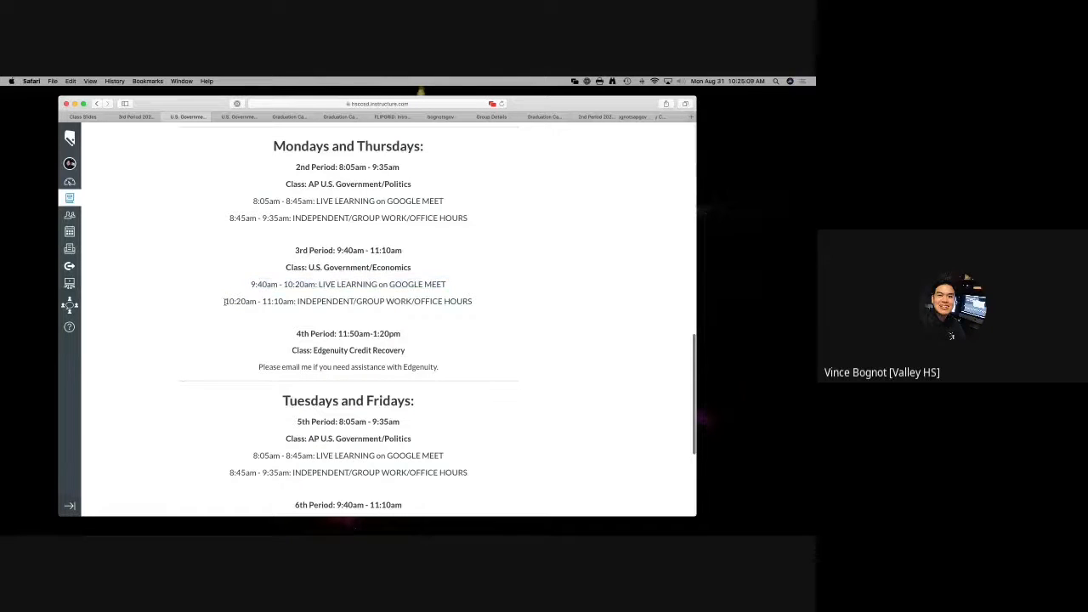
# Highlight the period times in the Monday/Thursday and Tuesday/Friday class schedule
pyautogui.moveTo(224, 301); pyautogui.dragTo(483, 300)
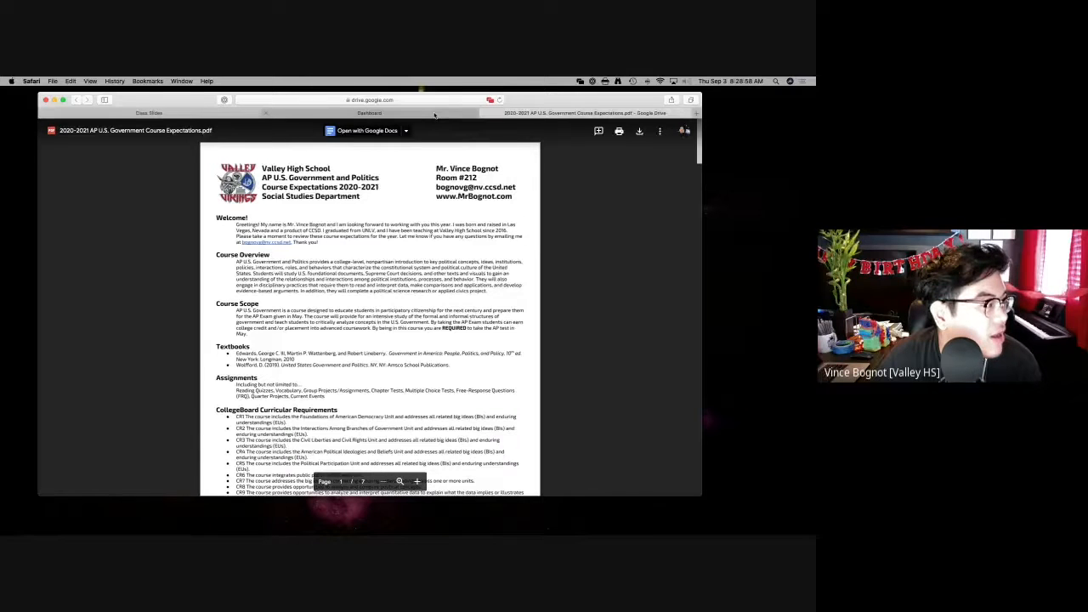
# Return to the Canvas home page and scroll to the Course Expectations/Syllabus link under Important Links
pyautogui.click(369, 112)
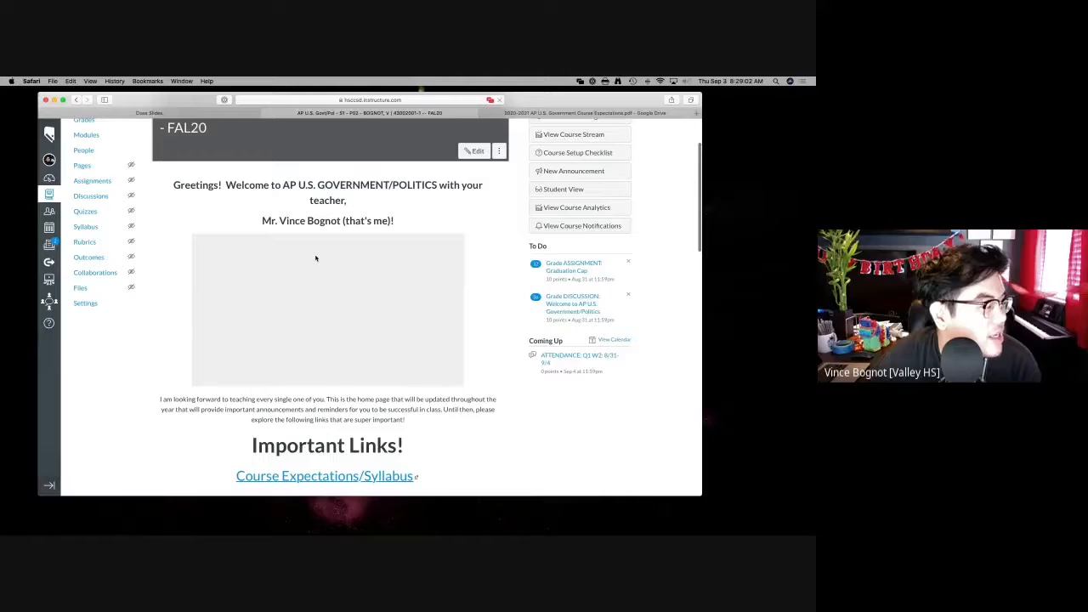
pyautogui.scroll(-3)
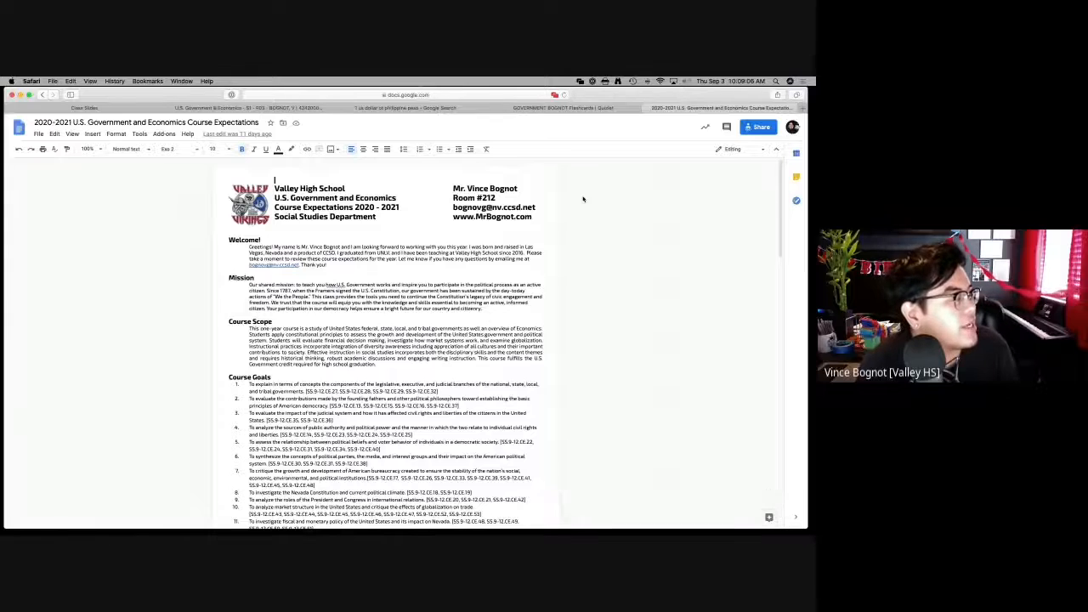
# Zoom in on the syllabus Google Doc and scroll past Welcome, Mission and Course Scope to the Course Outline
pyautogui.click(166, 150)
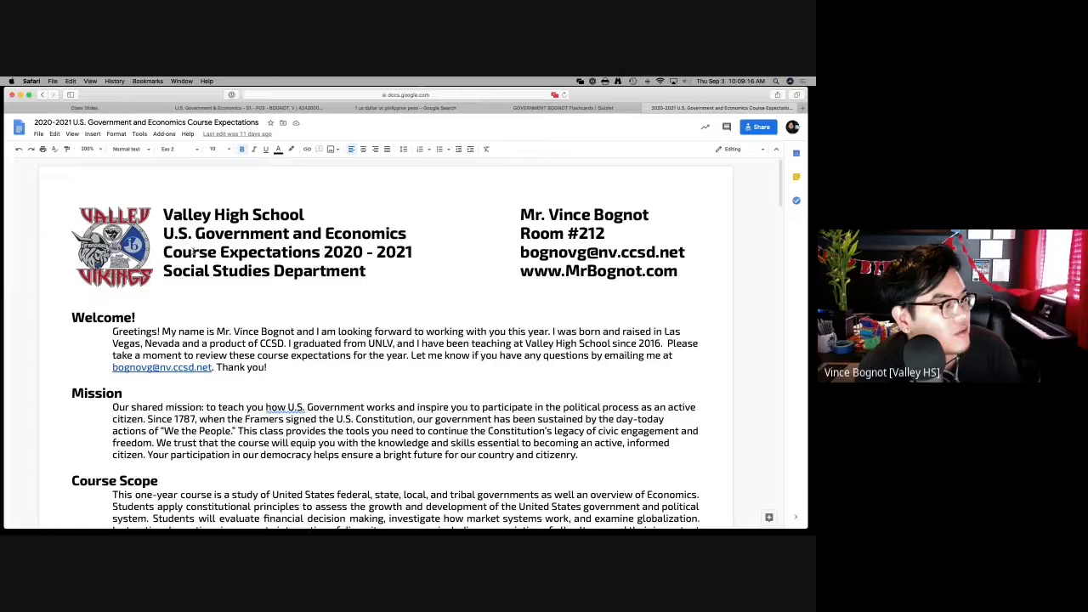
pyautogui.moveTo(394, 264)
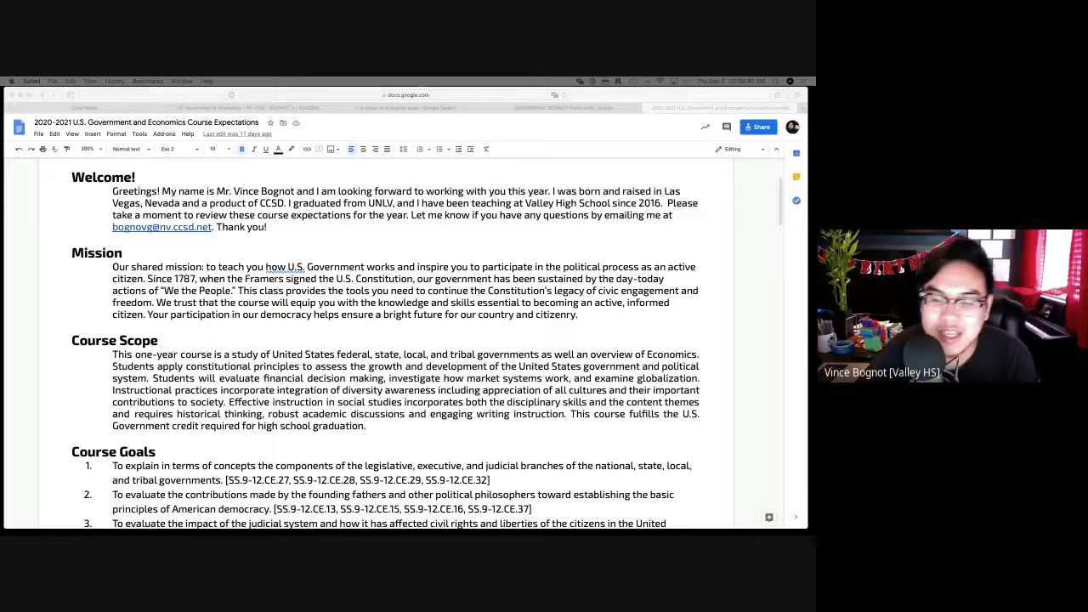
pyautogui.scroll(-3)
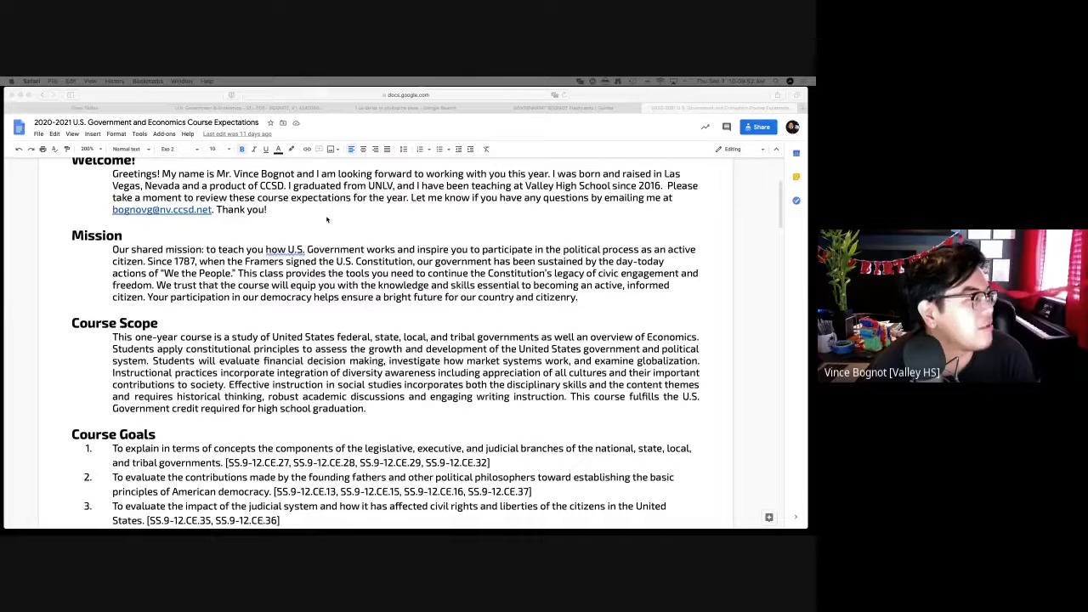
pyautogui.scroll(-3)
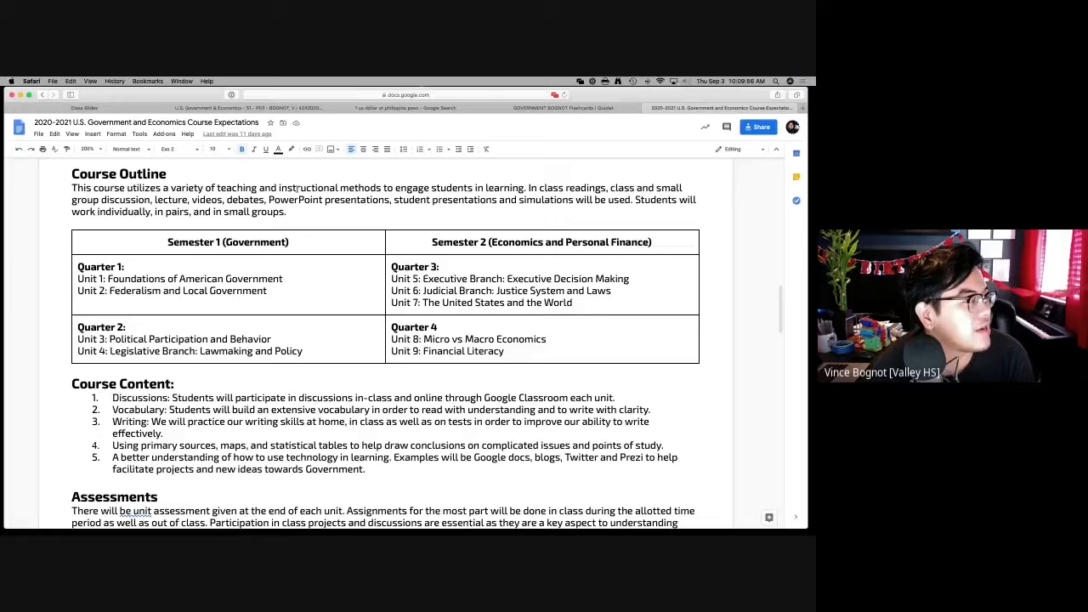